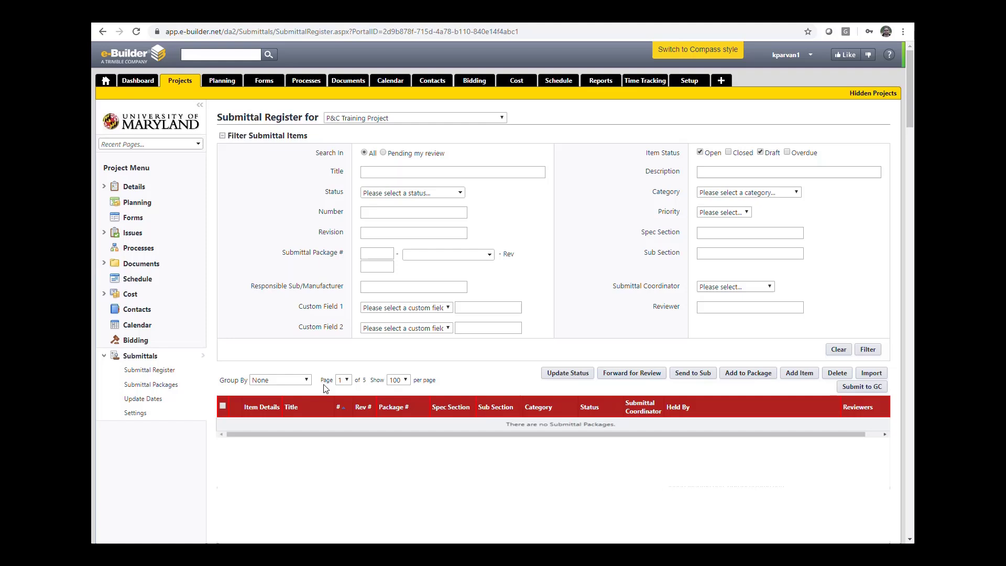
mouse_move(323, 387)
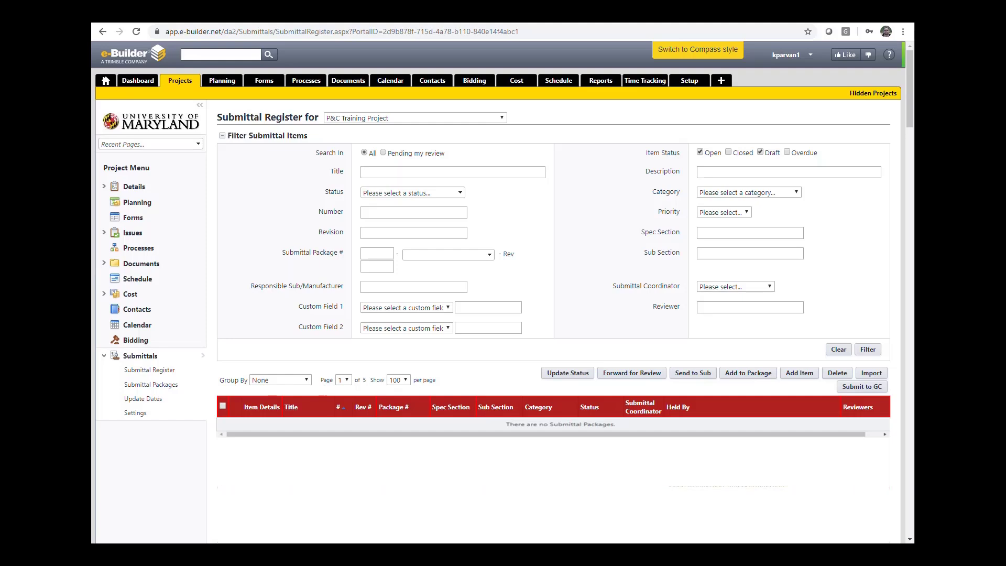
mouse_move(555, 390)
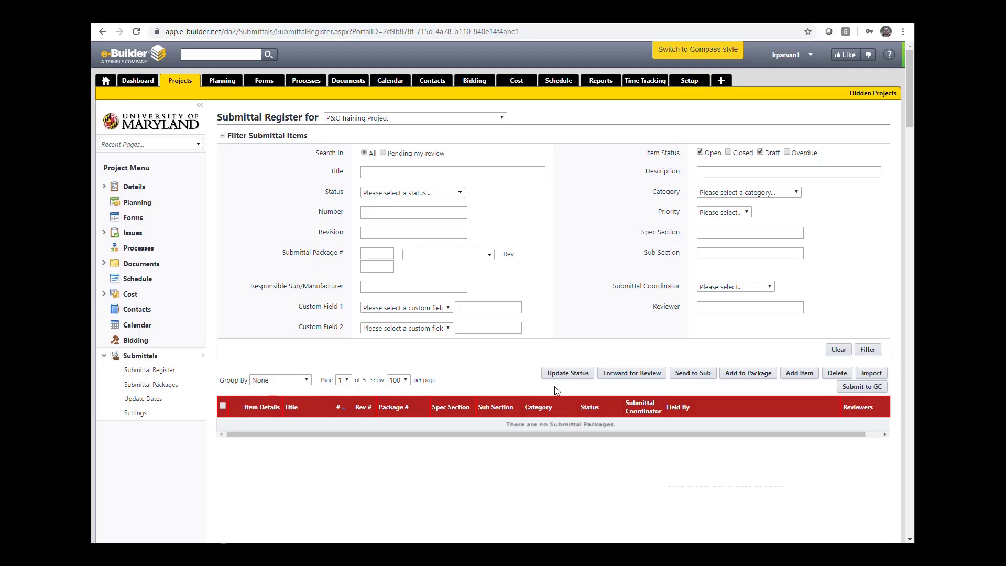
mouse_move(598, 347)
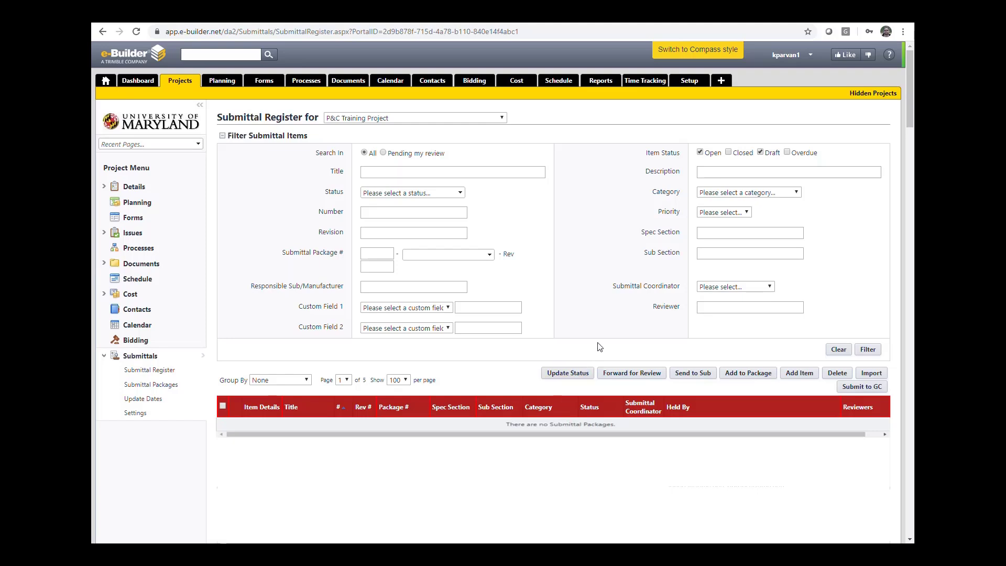
mouse_move(626, 346)
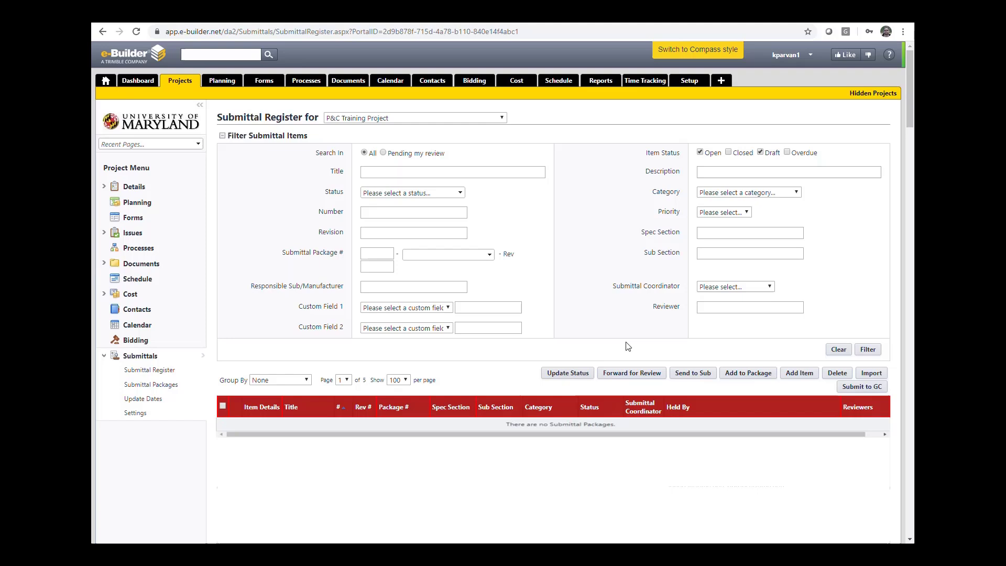
mouse_move(799, 373)
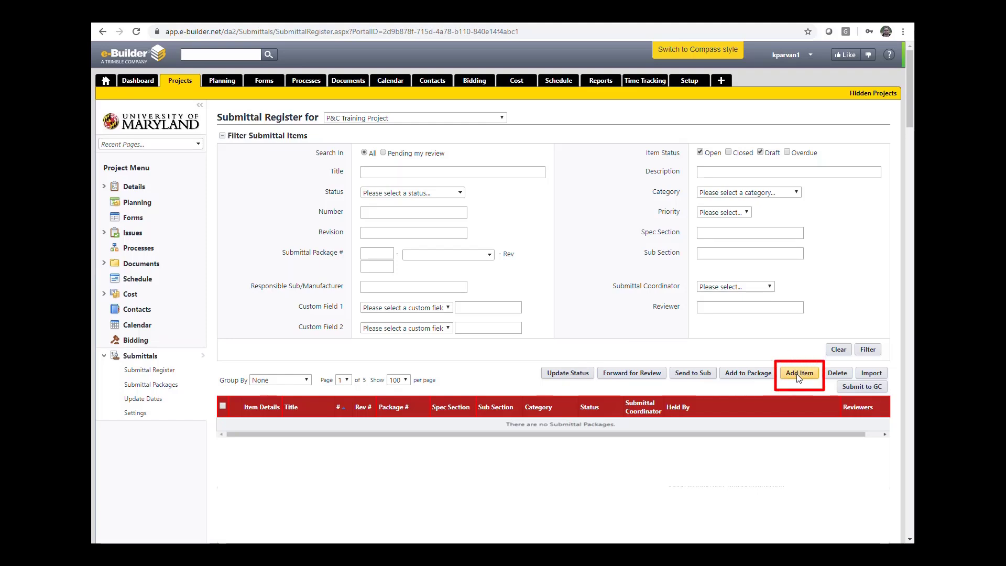
- Abandon the new-item form and start Import Submittal Register, reaching step 1 of 3 with no file chosen
left_click(798, 373)
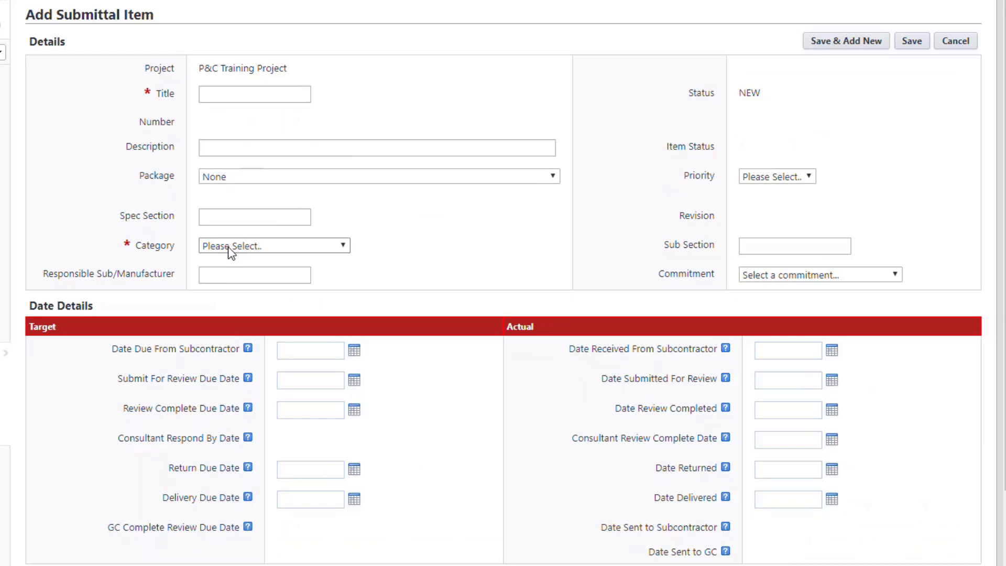
mouse_move(776, 176)
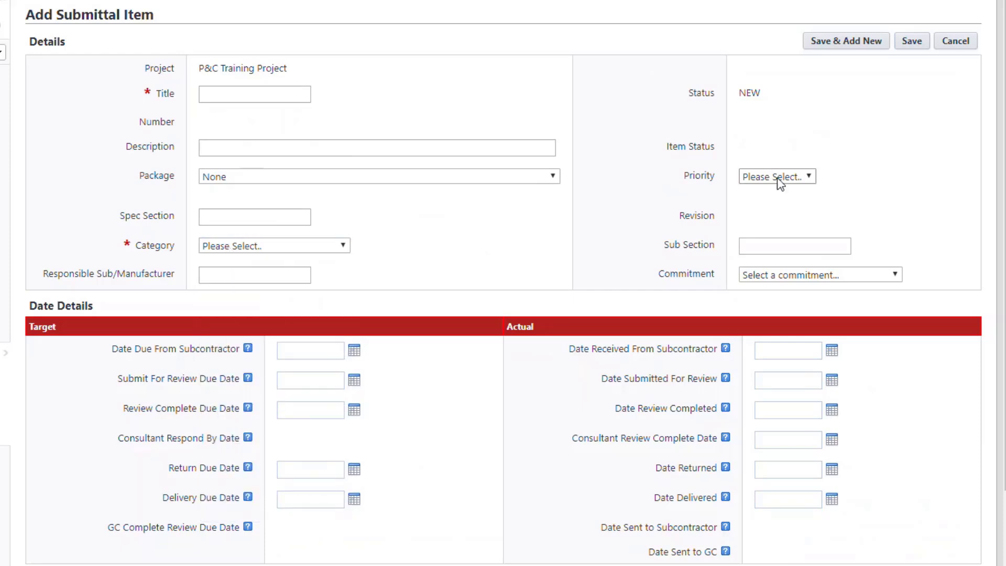
mouse_move(787, 410)
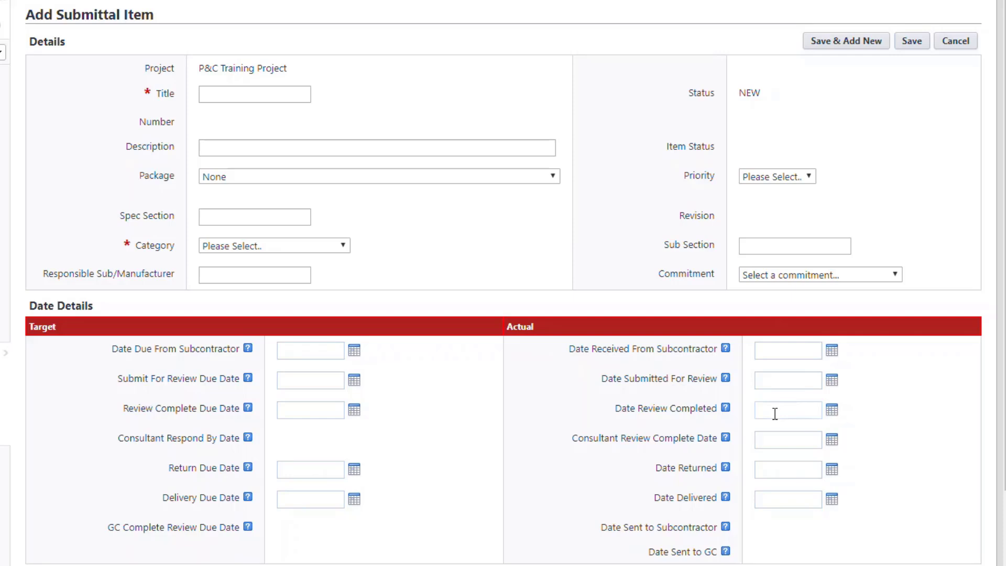
mouse_move(955, 41)
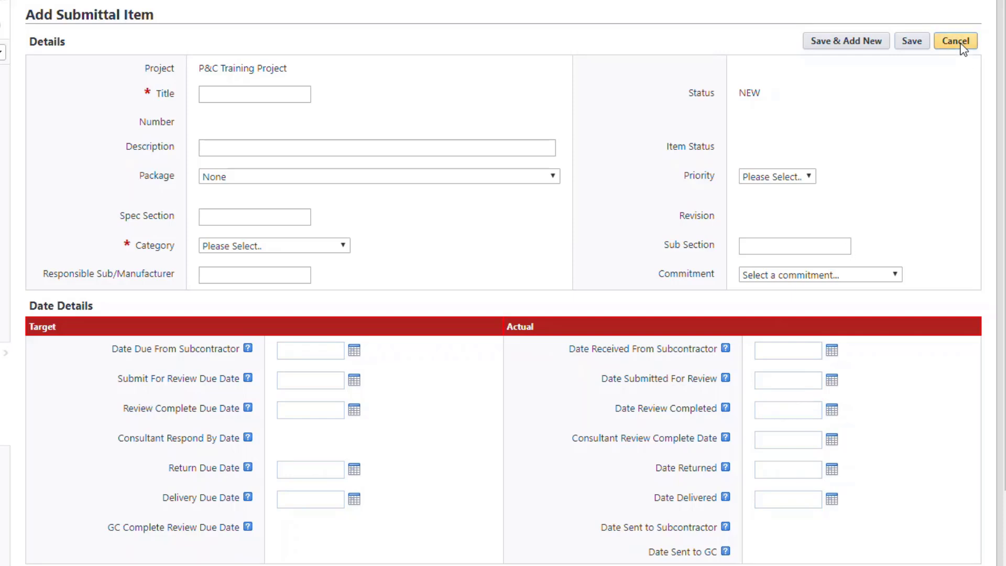
left_click(955, 40)
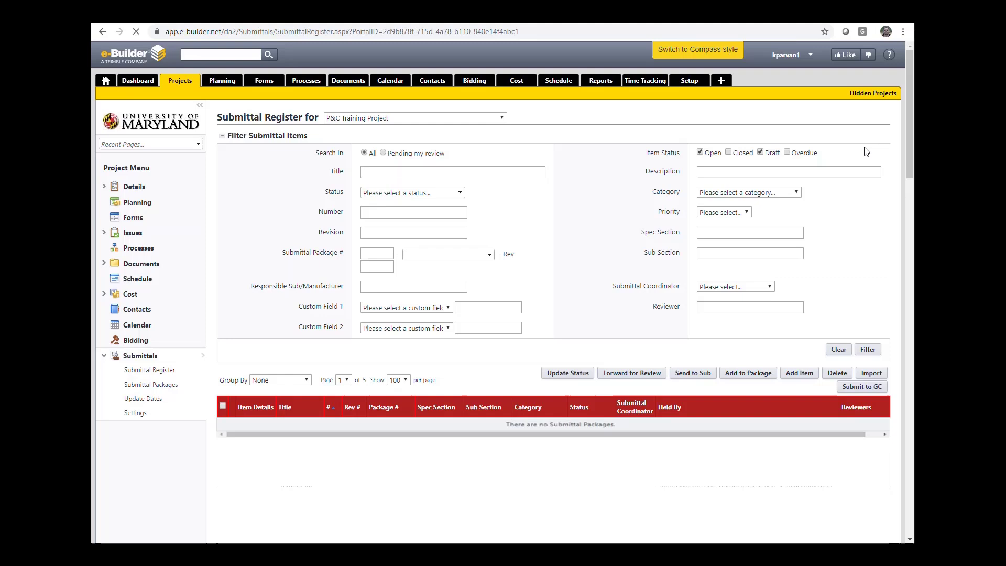
left_click(870, 373)
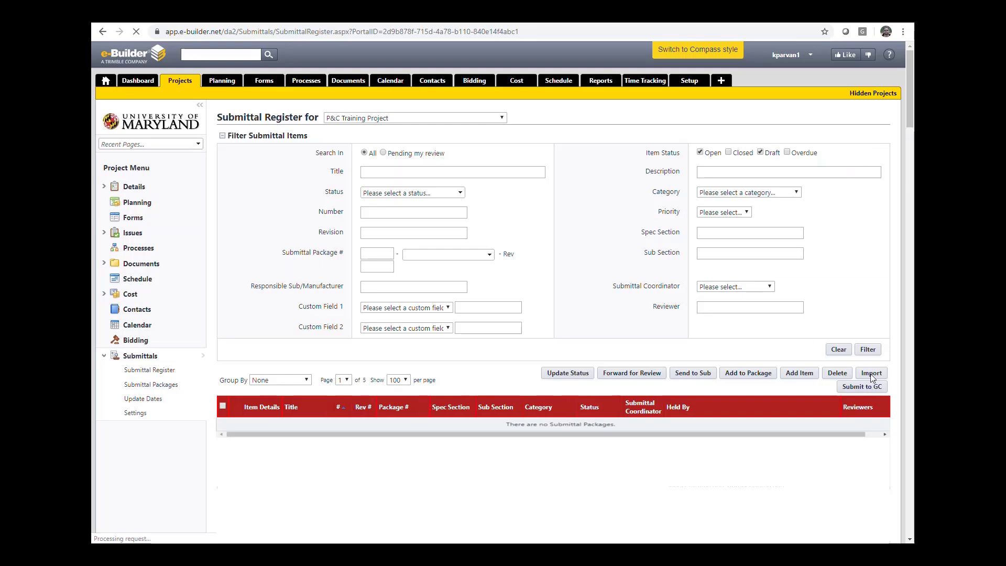
left_click(870, 373)
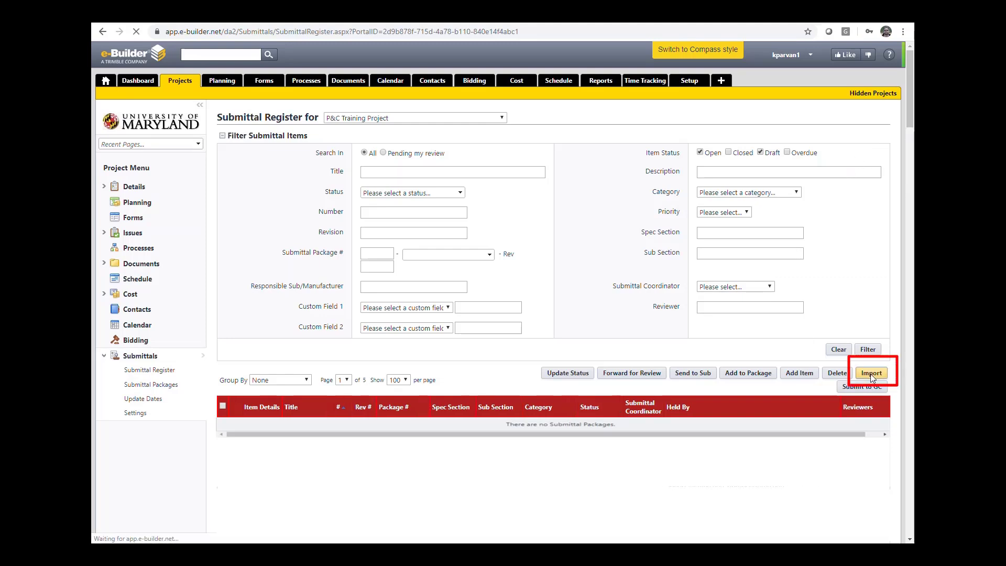
left_click(870, 372)
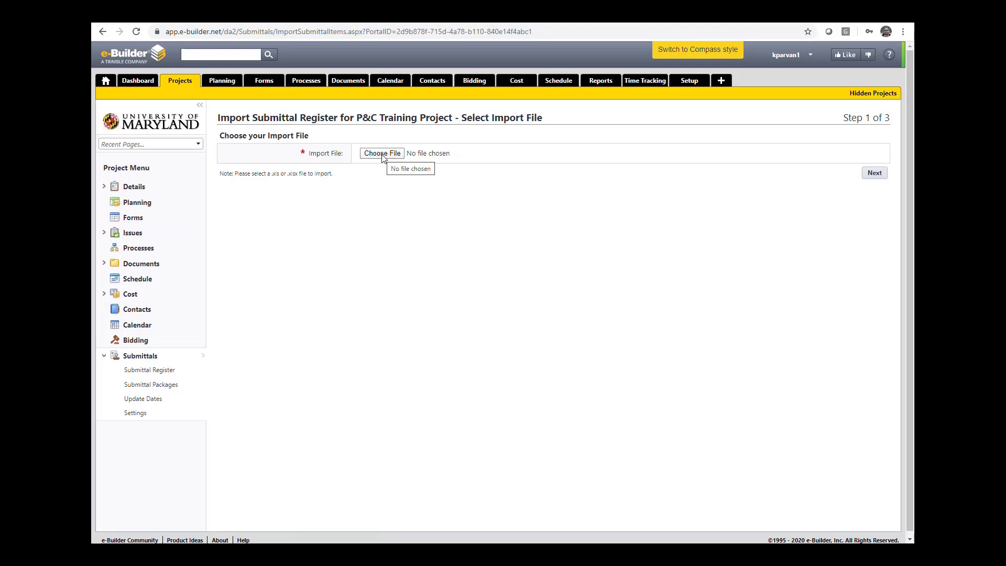
mouse_move(474, 240)
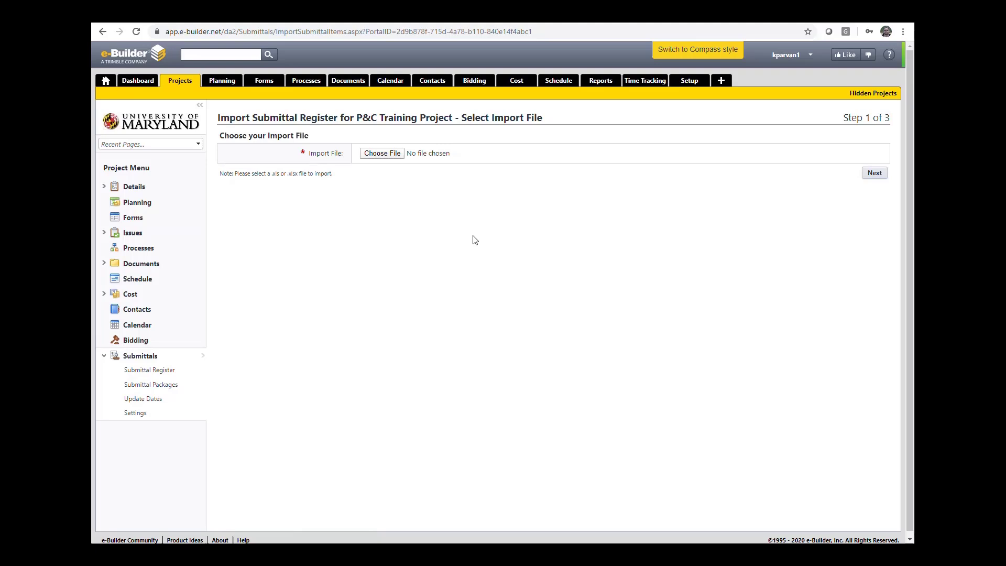